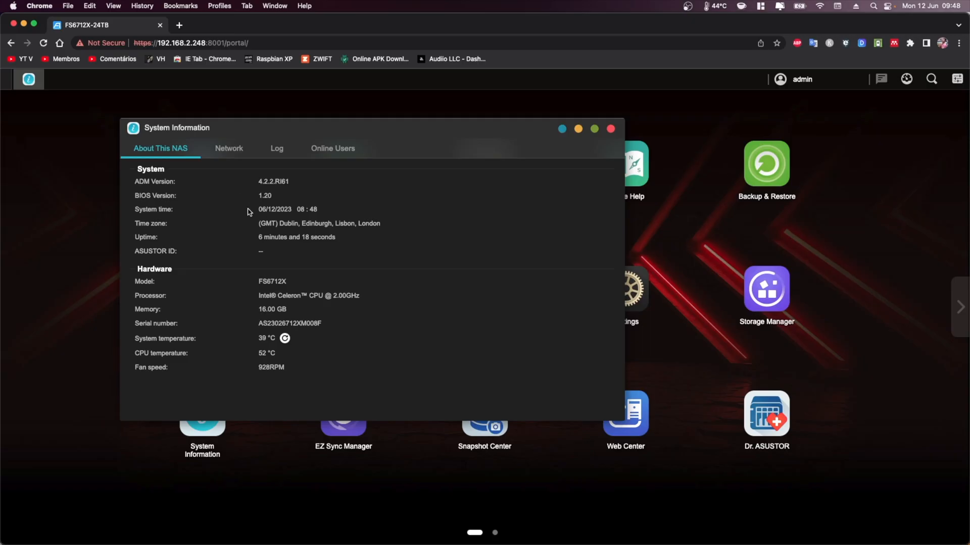
{"action": "mouse_move", "coordinate": [279, 278]}
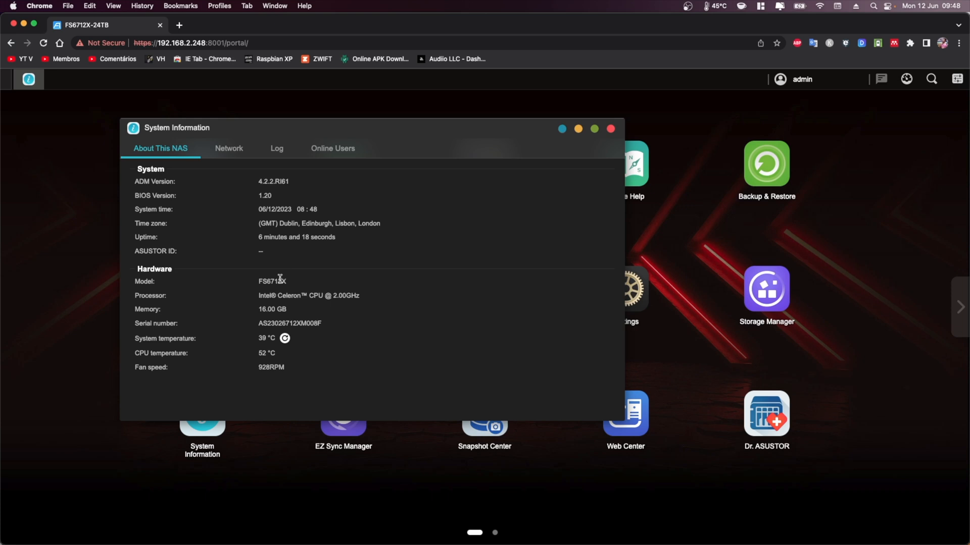
{"action": "mouse_move", "coordinate": [364, 295]}
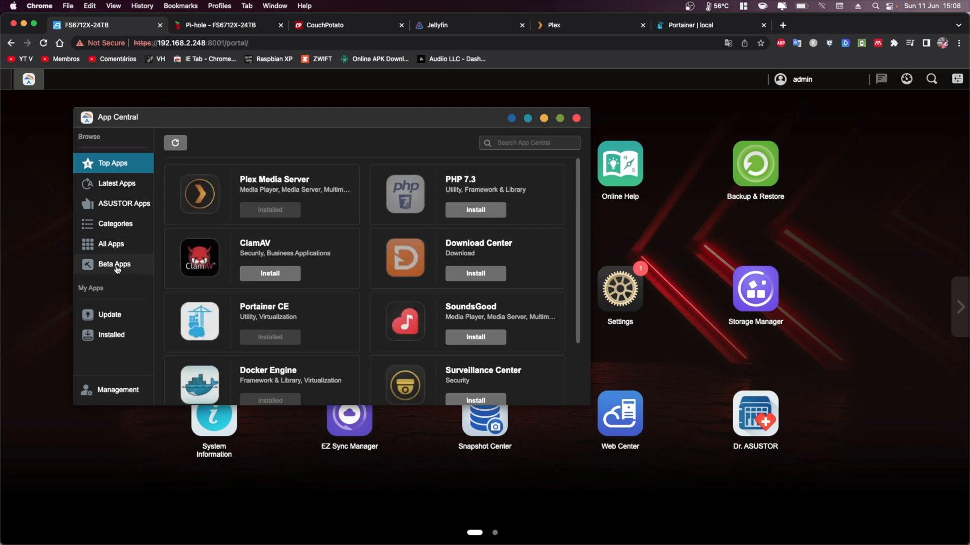
- Show All Apps and scroll the catalog past AdGuard Home and CouchPotato
{"action": "left_click", "coordinate": [111, 243]}
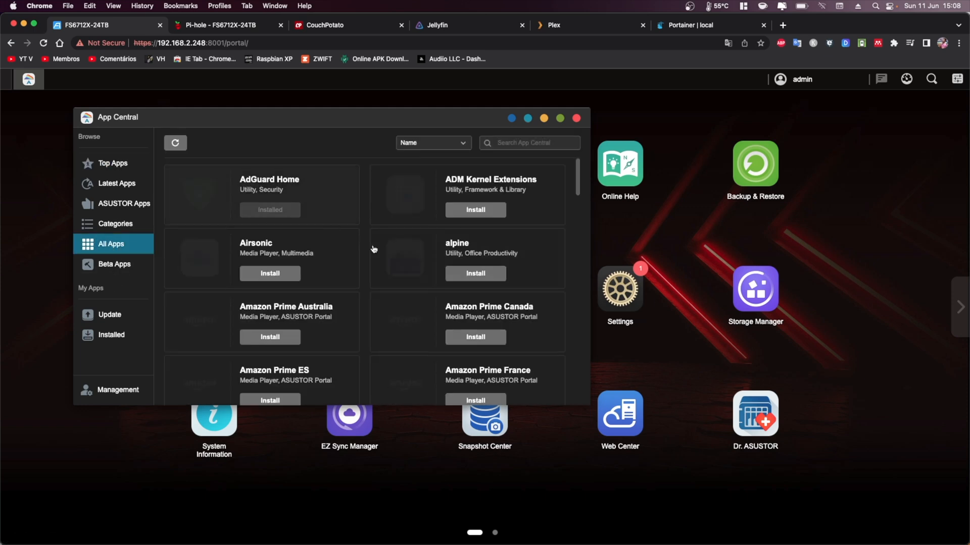
{"action": "scroll", "scroll_direction": "down", "scroll_amount": 3}
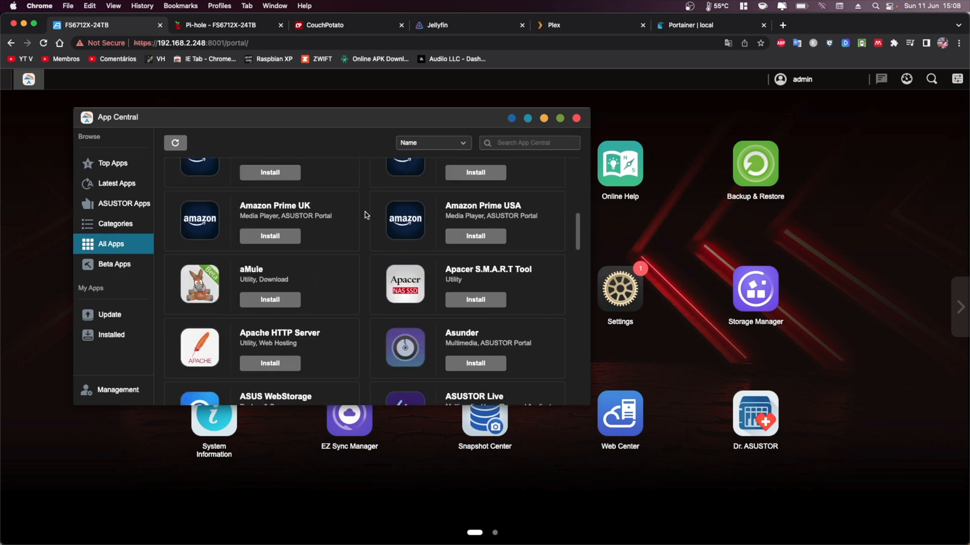
{"action": "scroll", "scroll_direction": "down", "scroll_amount": 3}
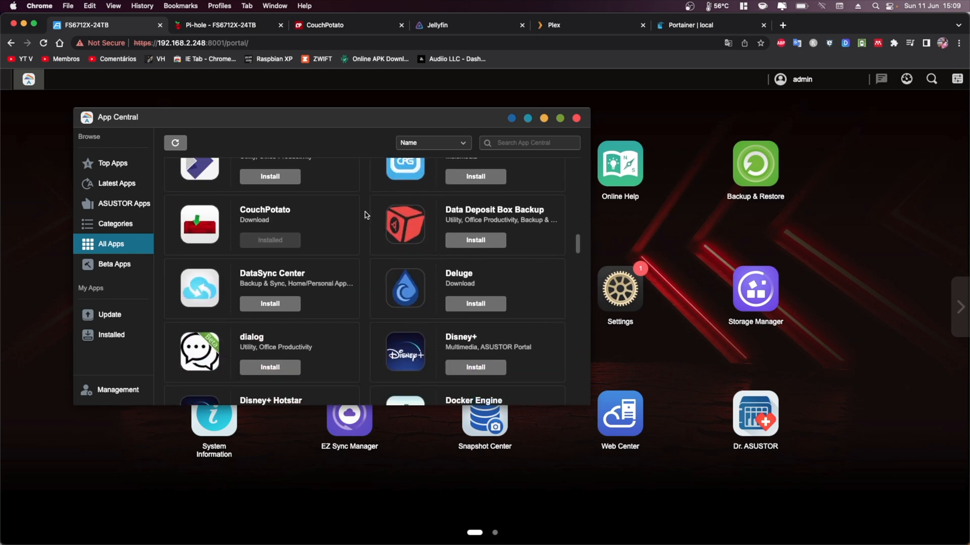
{"action": "scroll", "scroll_direction": "down", "scroll_amount": 3}
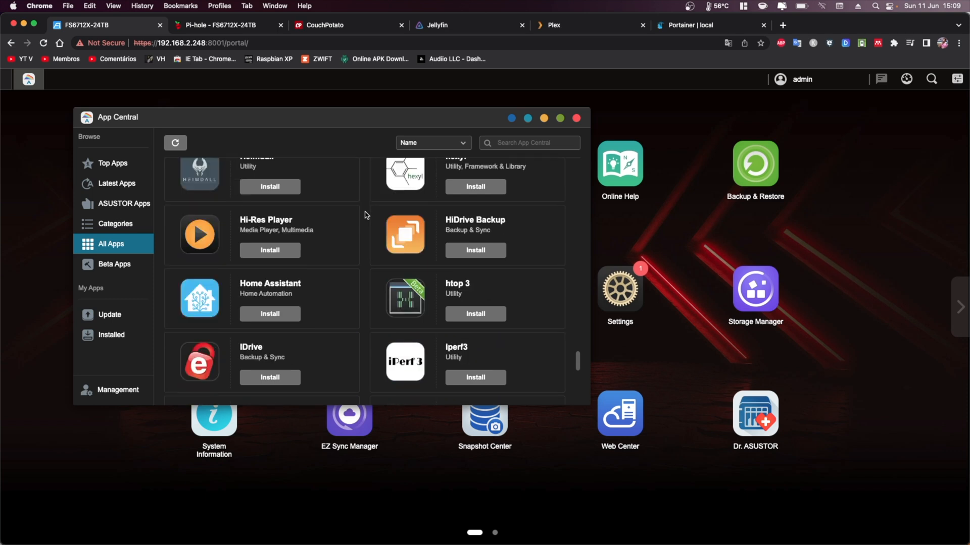
{"action": "scroll", "scroll_direction": "down", "scroll_amount": 3}
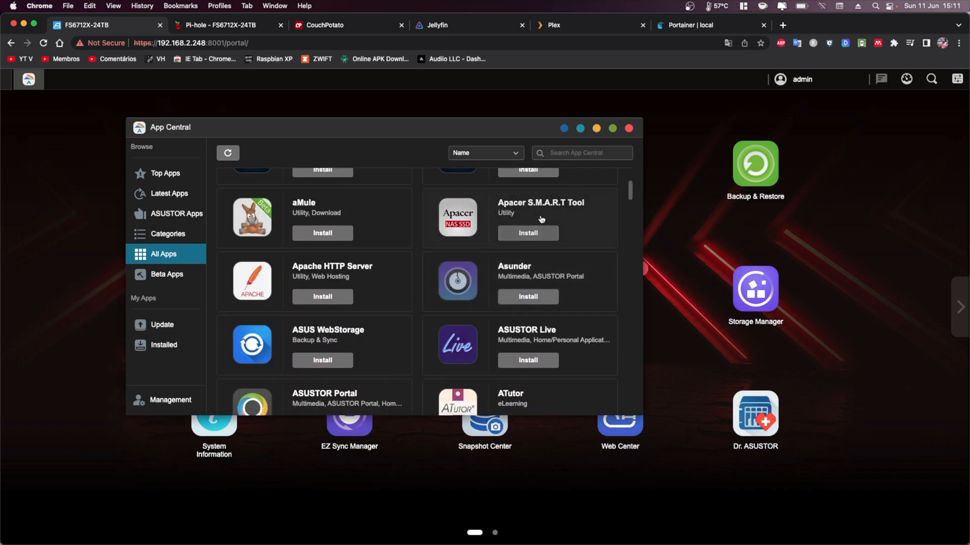
- Start installing Apacer S.M.A.R.T Tool and continue down to the C–D apps
{"action": "left_click", "coordinate": [527, 233]}
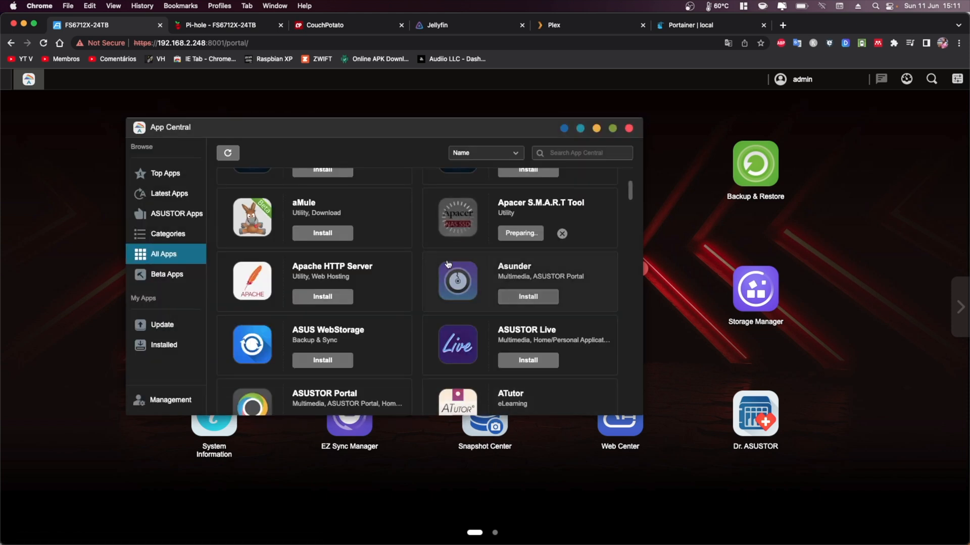
{"action": "scroll", "scroll_direction": "down", "scroll_amount": 3}
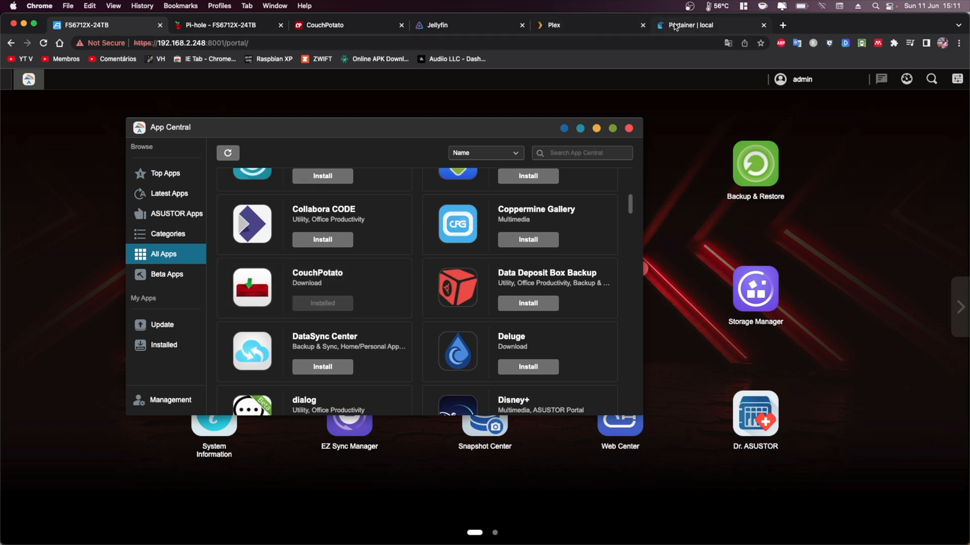
- Scroll Portainer's App Templates list through to its end
{"action": "left_click", "coordinate": [688, 24]}
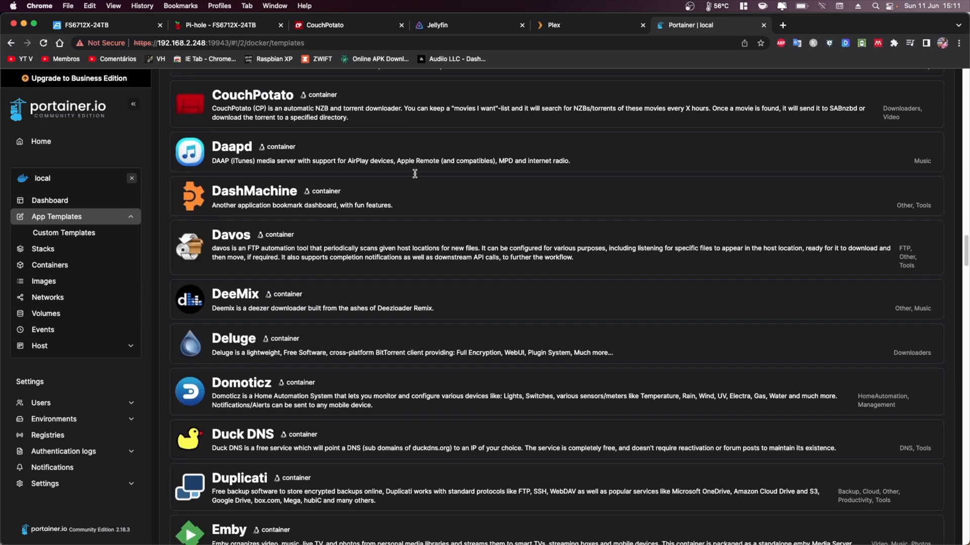
{"action": "scroll", "scroll_direction": "down", "scroll_amount": 3}
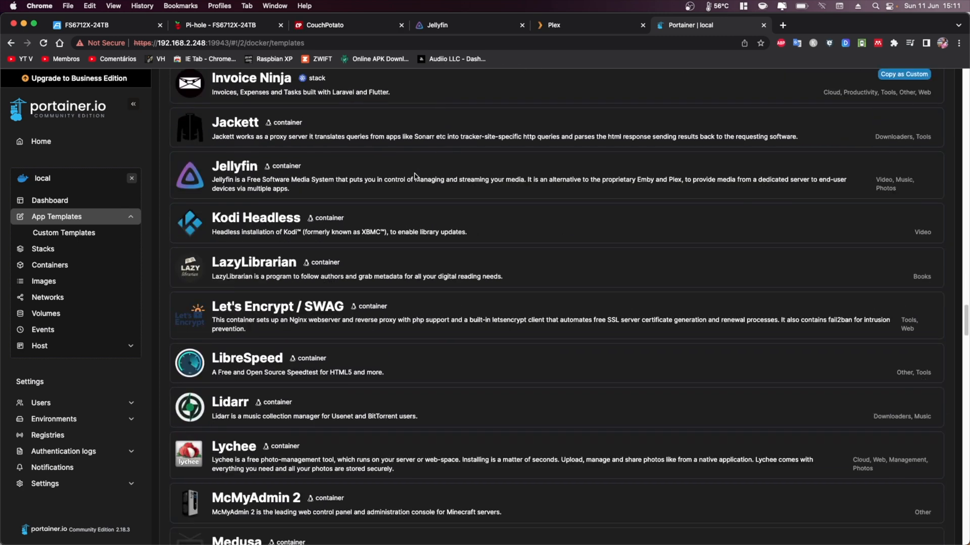
{"action": "scroll", "scroll_direction": "down", "scroll_amount": 3}
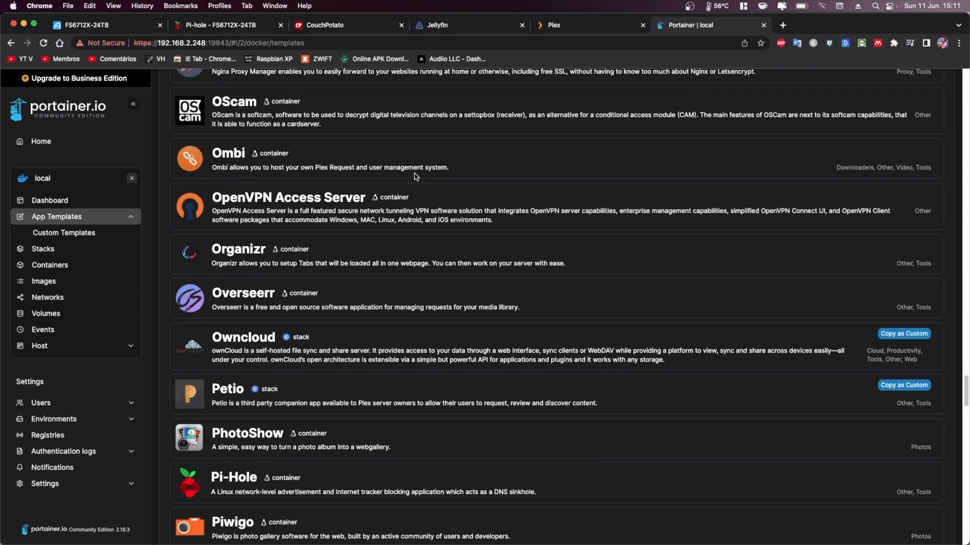
{"action": "scroll", "scroll_direction": "down", "scroll_amount": 3}
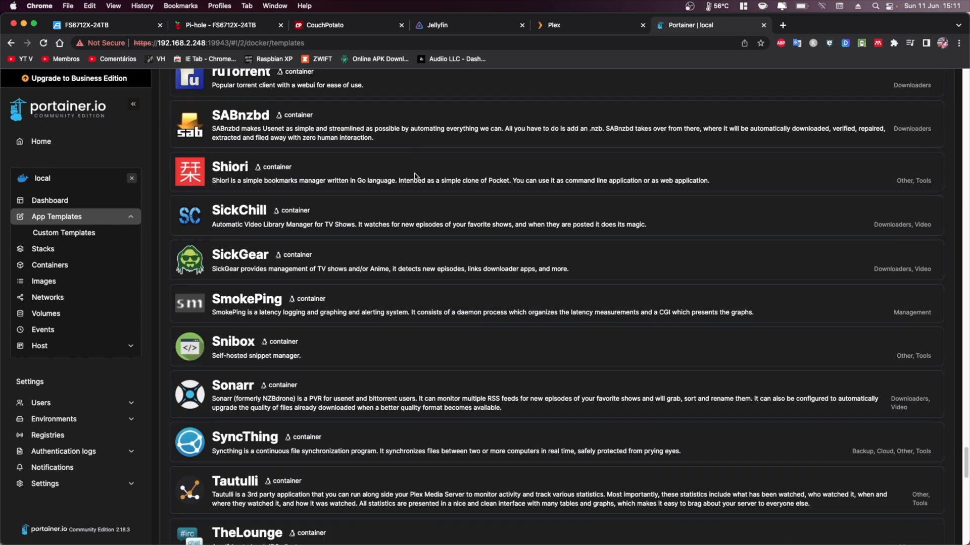
{"action": "scroll", "scroll_direction": "down", "scroll_amount": 3}
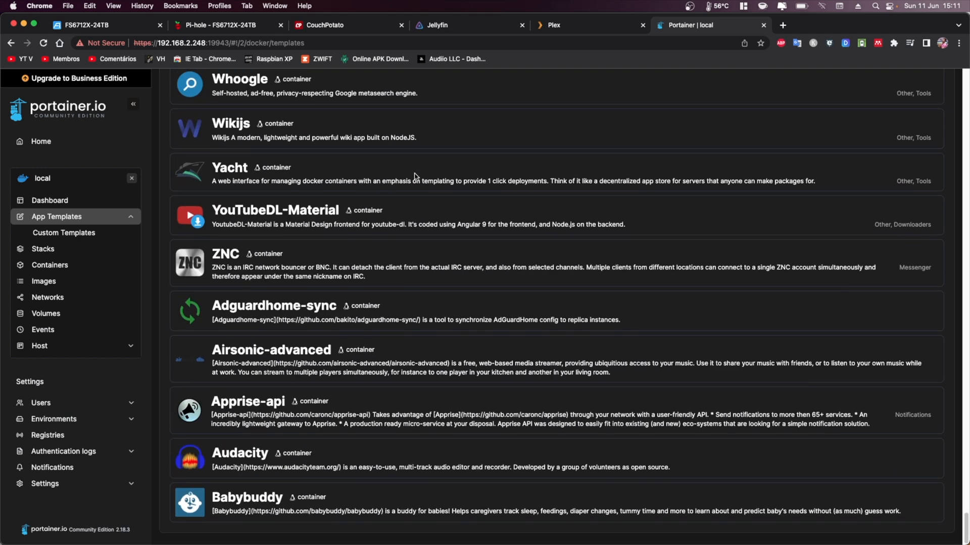
{"action": "scroll", "scroll_direction": "down", "scroll_amount": 3}
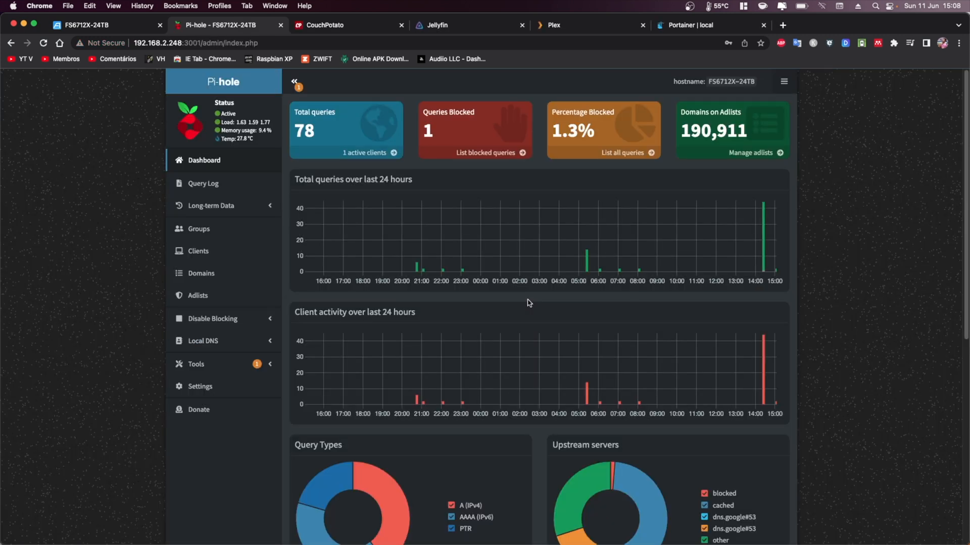
- Return to the ADM desktop page showing installed apps like Pi-hole and Jellyfin
{"action": "left_click", "coordinate": [102, 24]}
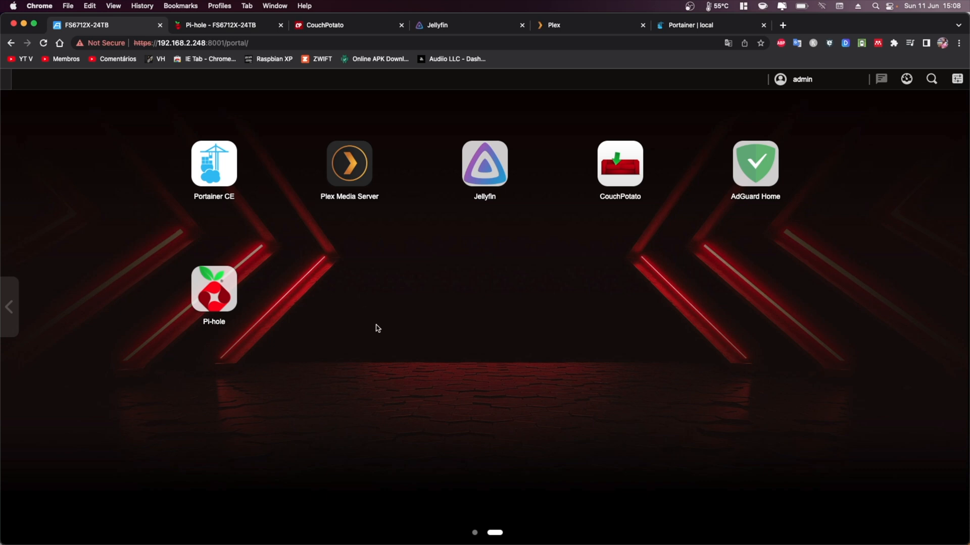